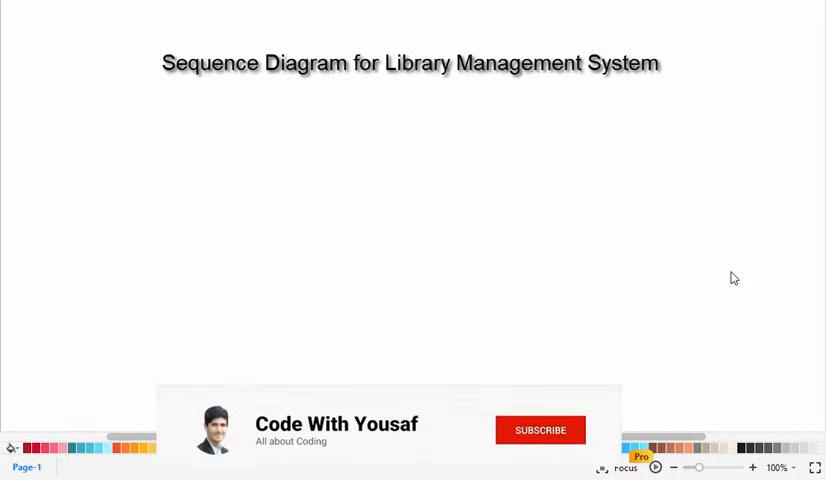
# - Place lifeline shapes on the canvas and name the first one Student
pyautogui.click(540, 428)
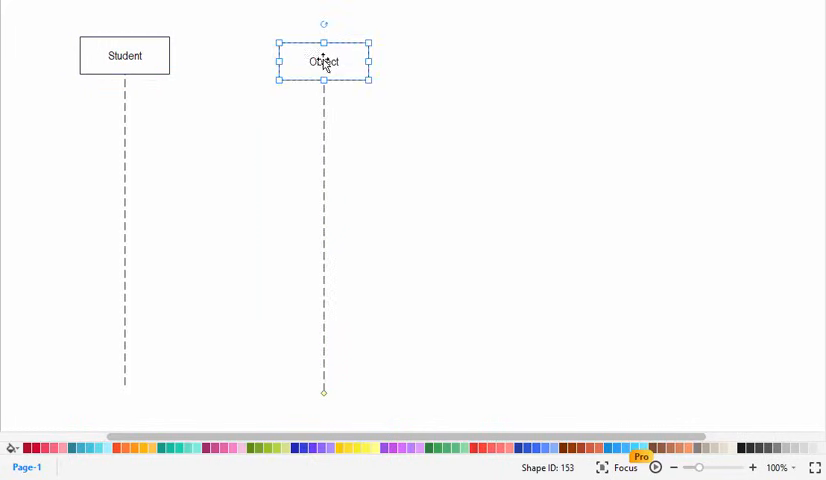
# - Rename the remaining lifelines Librarian, Book and Transaction
pyautogui.doubleClick(324, 60)
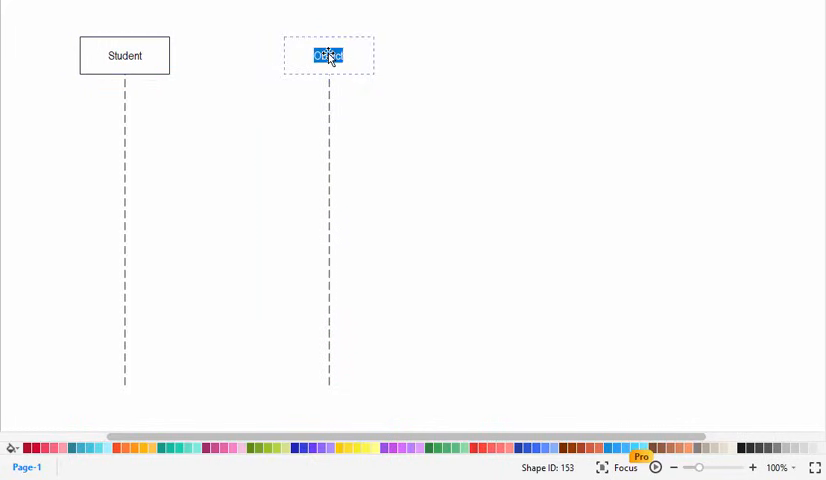
pyautogui.write('Librarian')
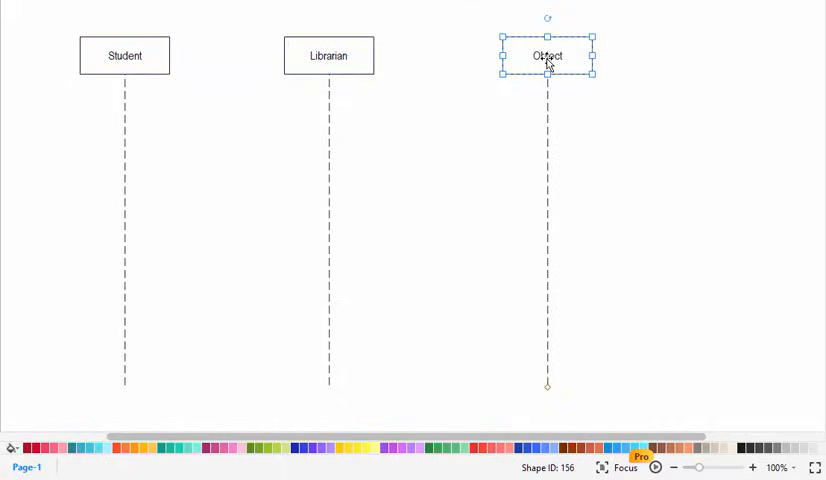
pyautogui.doubleClick(548, 56)
pyautogui.write('Book')
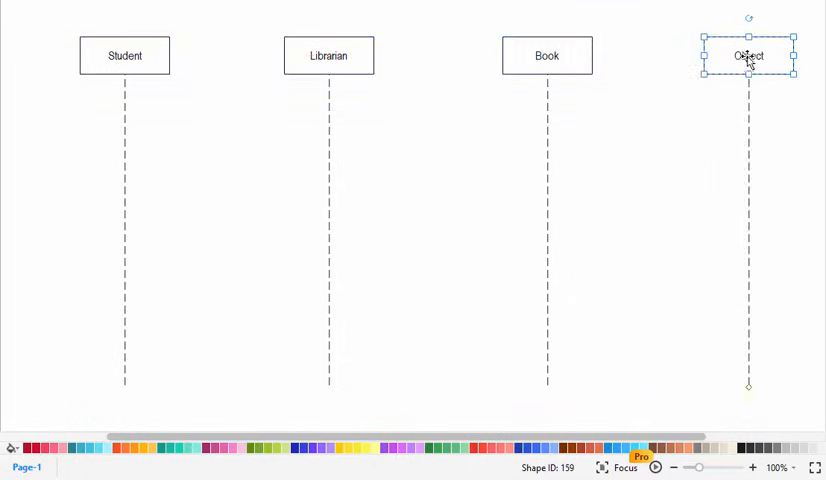
pyautogui.doubleClick(748, 56)
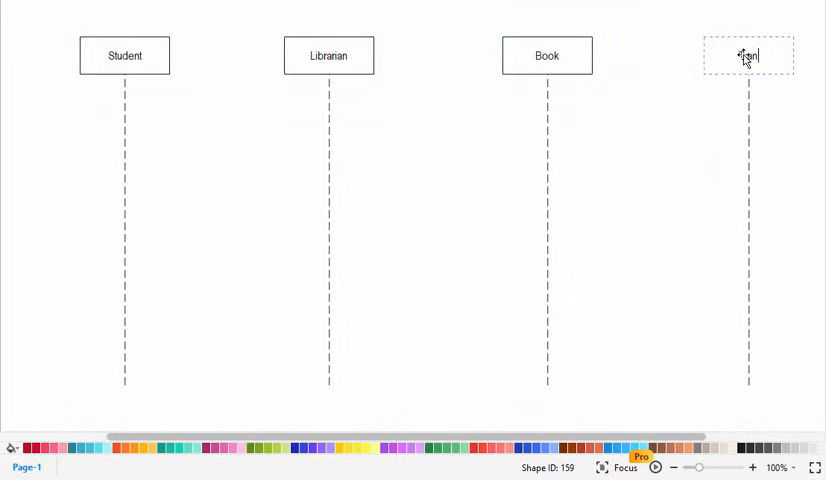
pyautogui.write('Transaction')
pyautogui.write('Request for B')
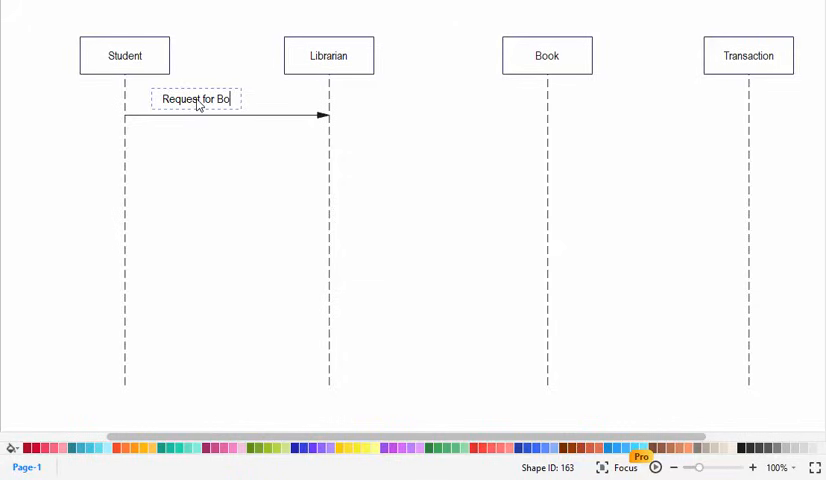
# - Finish the Request for Book message label from Student to Librarian
pyautogui.write('ok')
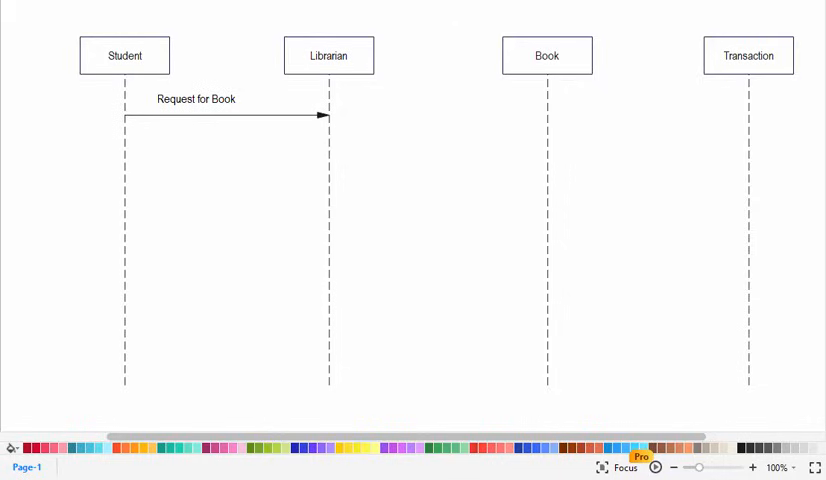
# - Add a Validity of Book message from Librarian to the Book lifeline
pyautogui.moveTo(328, 156); pyautogui.dragTo(416, 156)
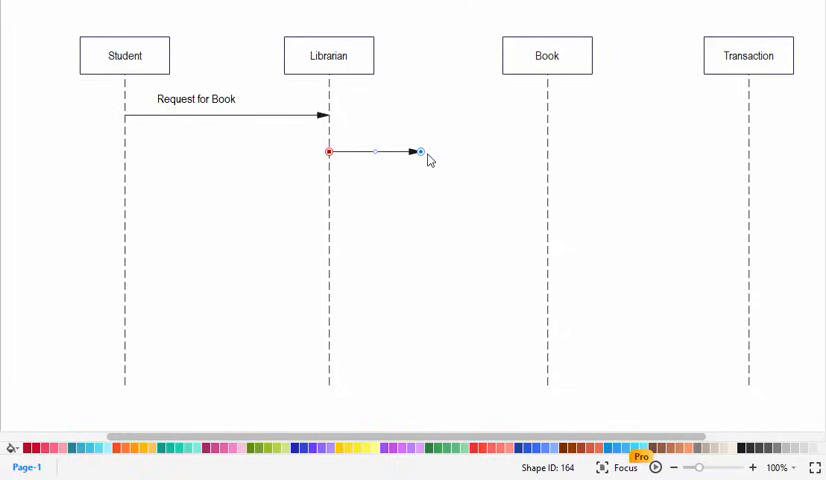
pyautogui.moveTo(420, 152); pyautogui.dragTo(522, 148)
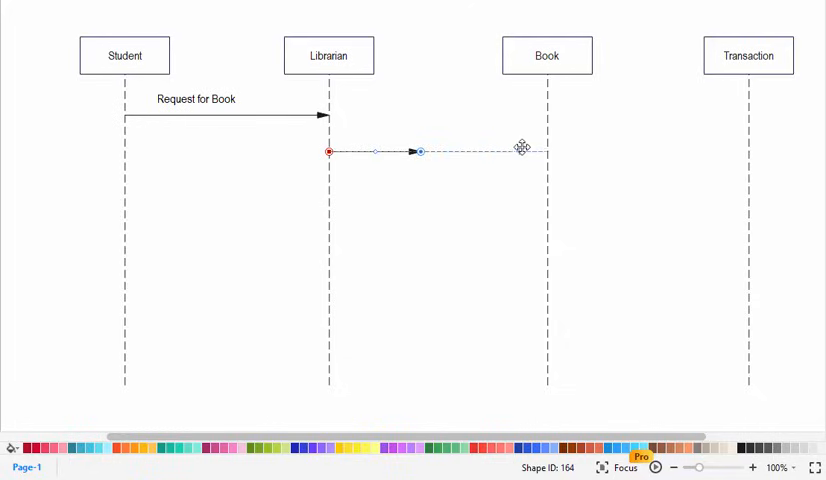
pyautogui.moveTo(520, 150); pyautogui.dragTo(544, 150)
pyautogui.write('Validity of')
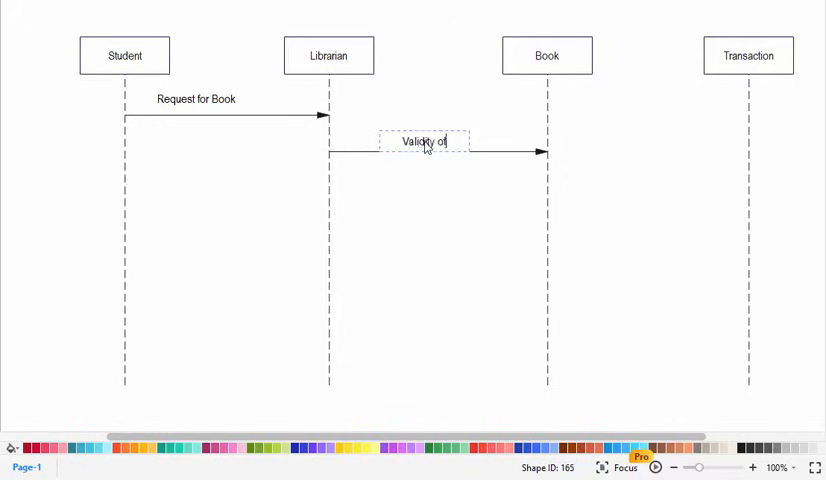
pyautogui.write('Book')
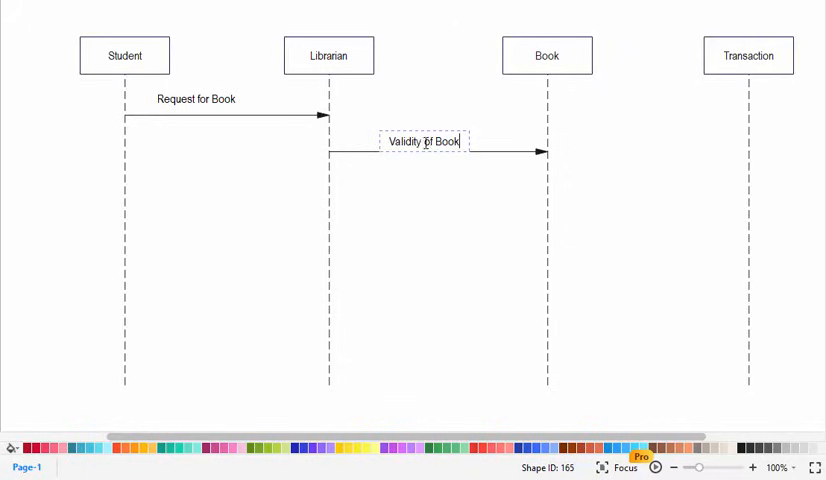
pyautogui.click(448, 196)
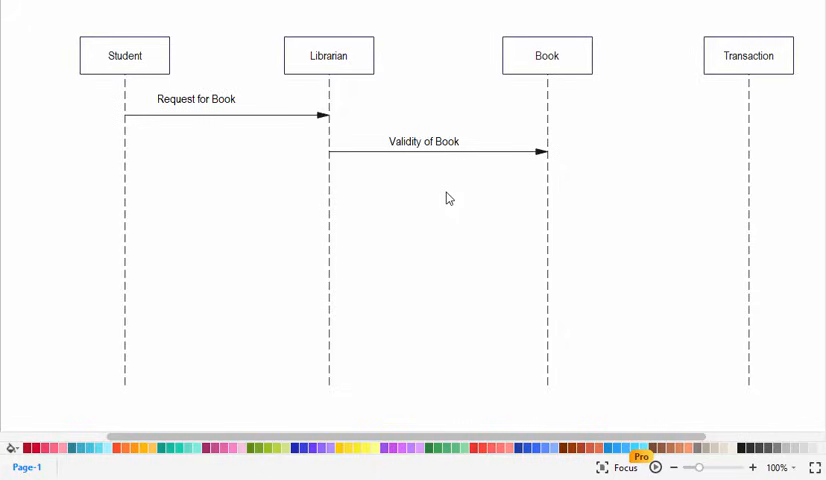
pyautogui.moveTo(266, 276)
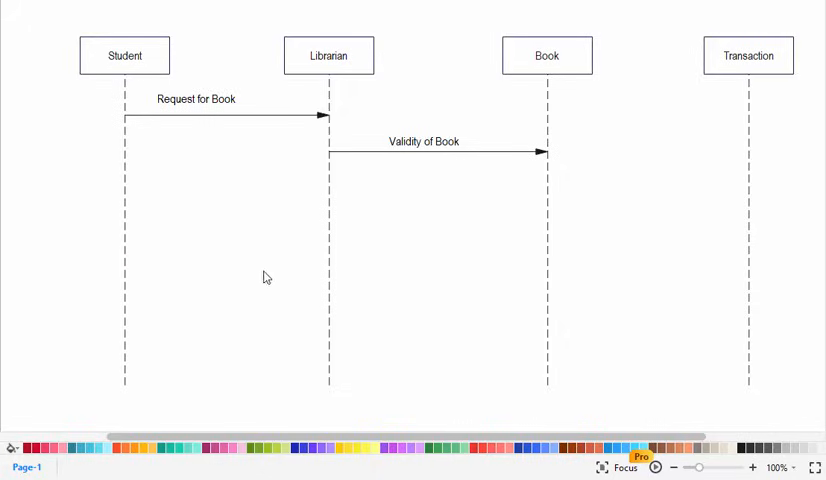
pyautogui.moveTo(388, 248)
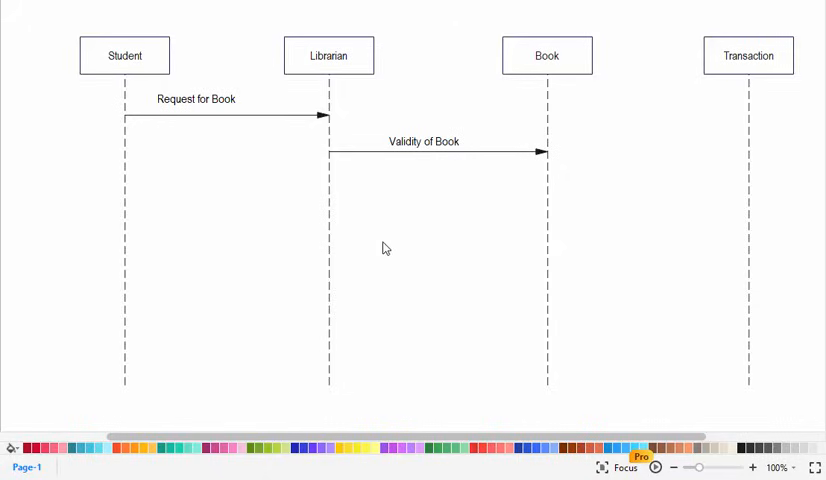
pyautogui.moveTo(14, 174)
pyautogui.write('Boo')
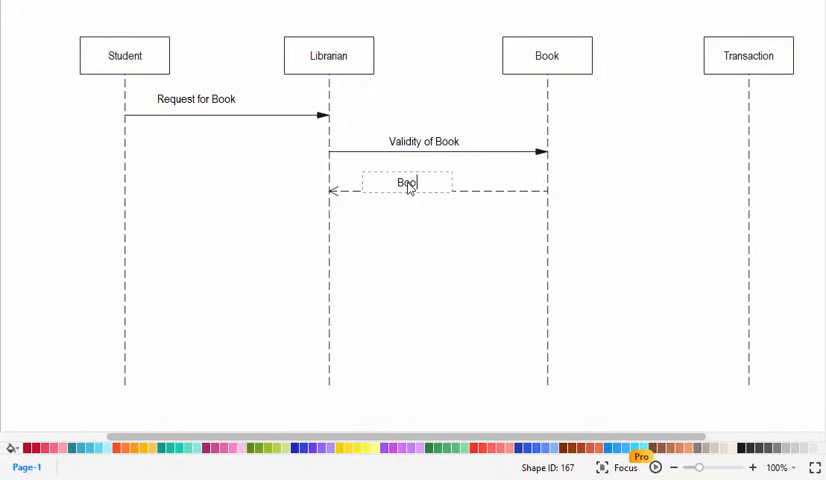
# - Label the dashed return arrow from Book to Librarian 'Book Available'
pyautogui.write('Avai')
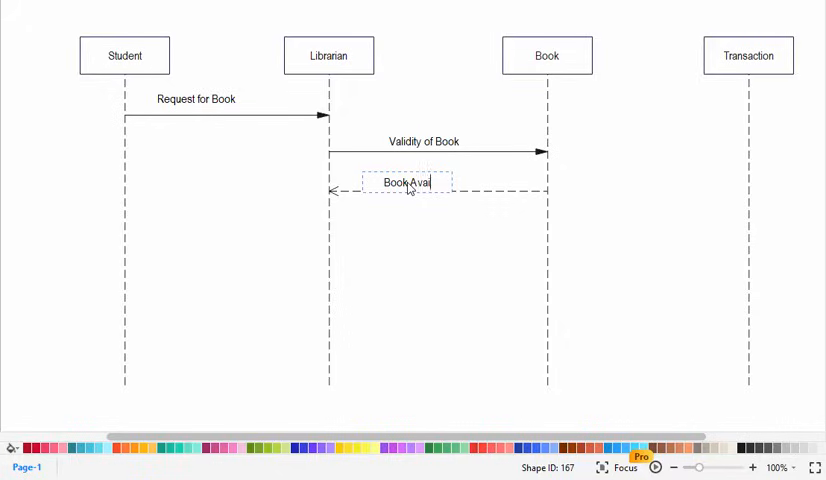
pyautogui.write('lable')
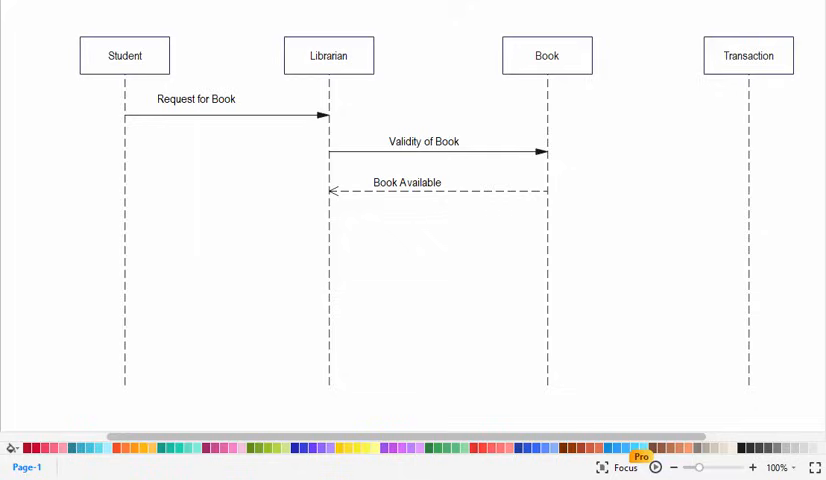
# - Add a dashed return message 'valid Member' from Librarian to Student
pyautogui.moveTo(330, 214); pyautogui.dragTo(240, 214)
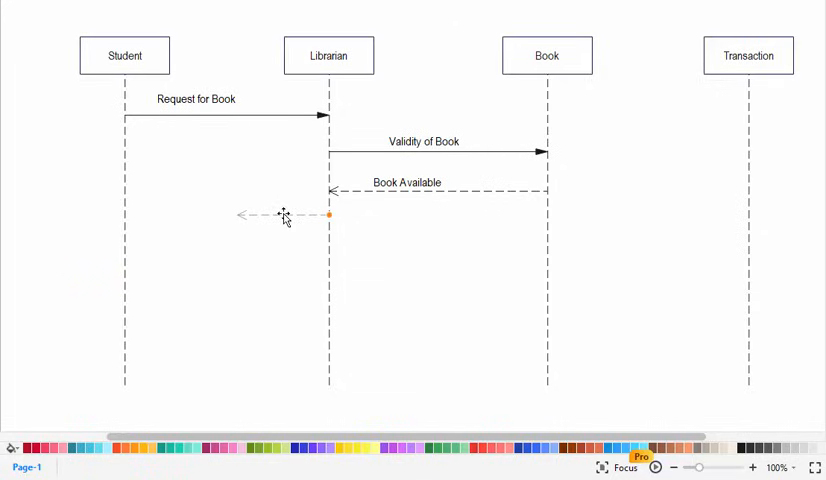
pyautogui.click(284, 212)
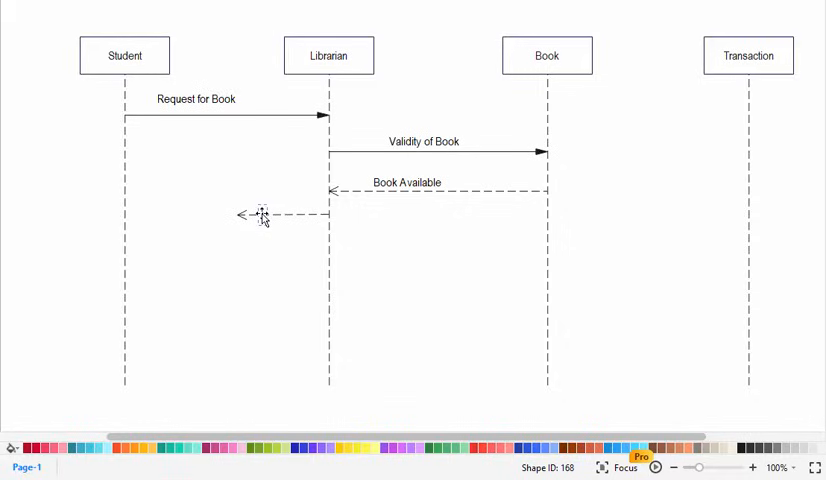
pyautogui.moveTo(300, 218)
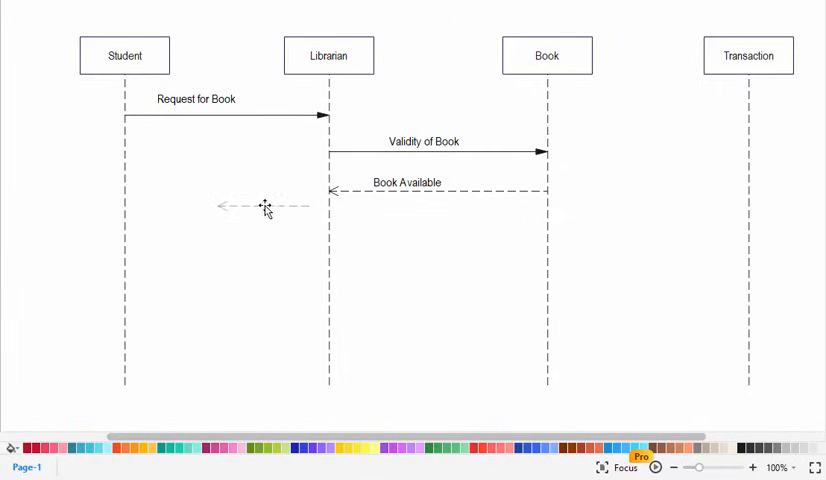
pyautogui.click(264, 206)
pyautogui.write('valid')
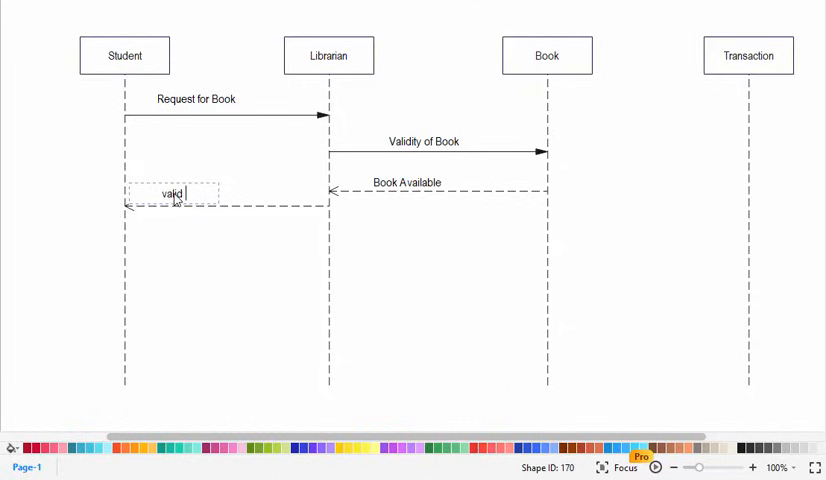
pyautogui.write('Member')
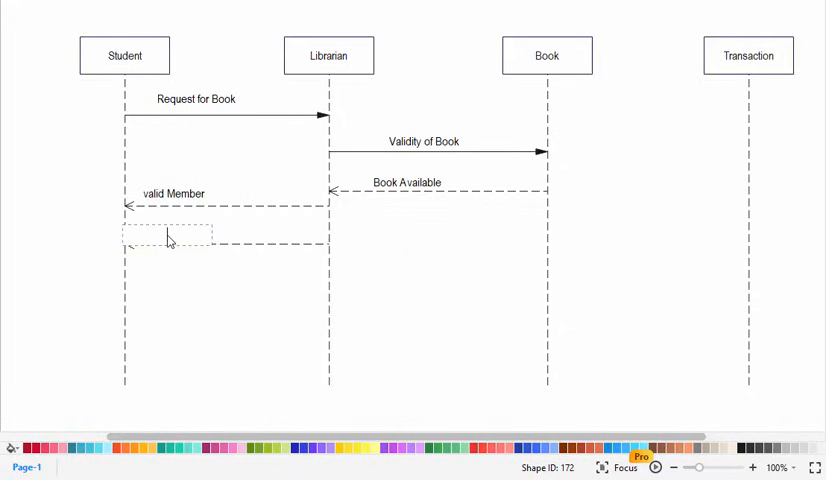
# - Add a second dashed return 'Issue the Book' from Librarian to Student
pyautogui.write('Issue')
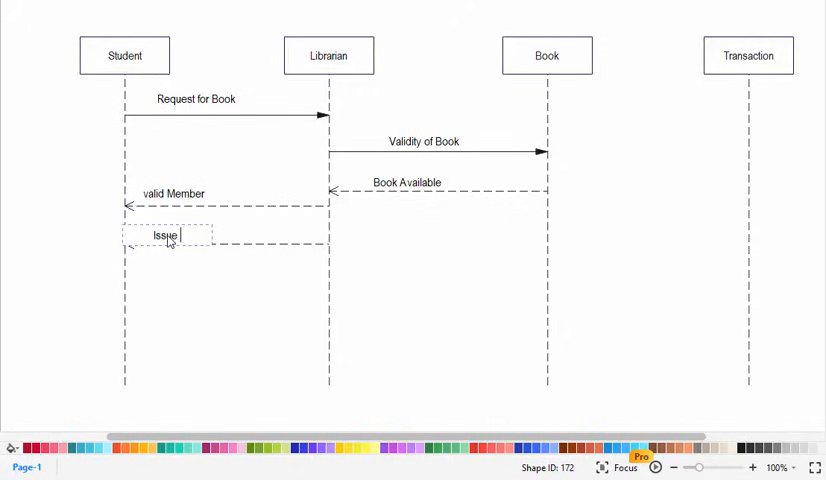
pyautogui.write('the Book')
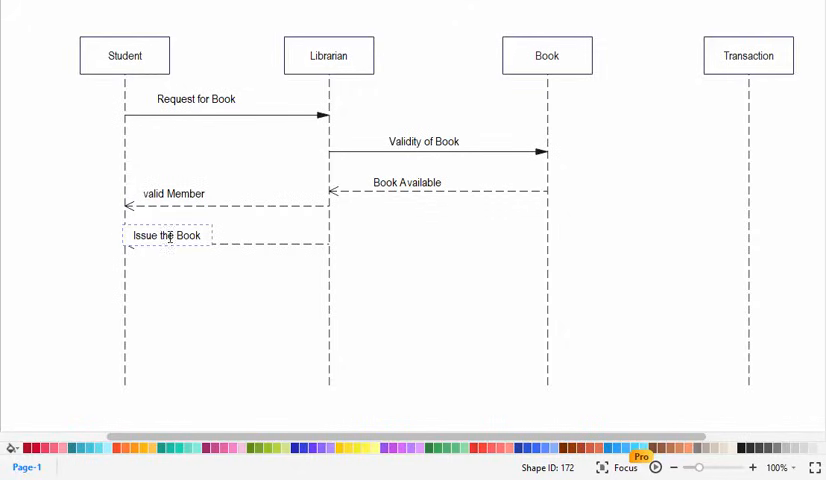
pyautogui.click(448, 322)
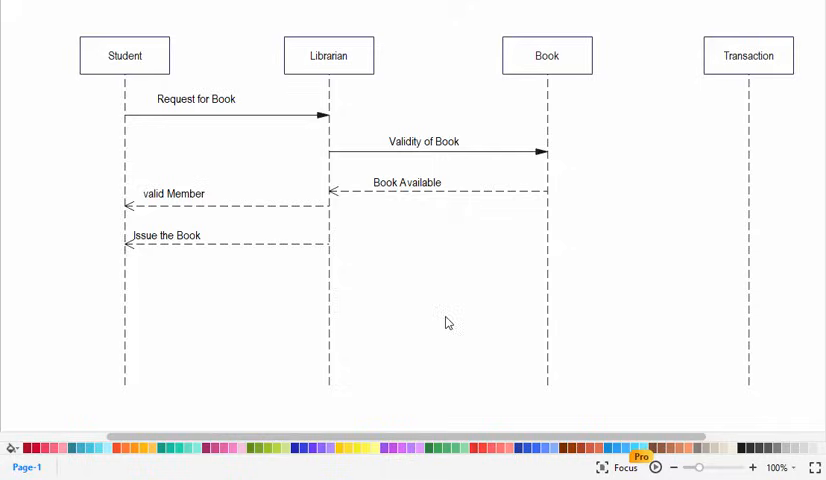
pyautogui.moveTo(196, 312)
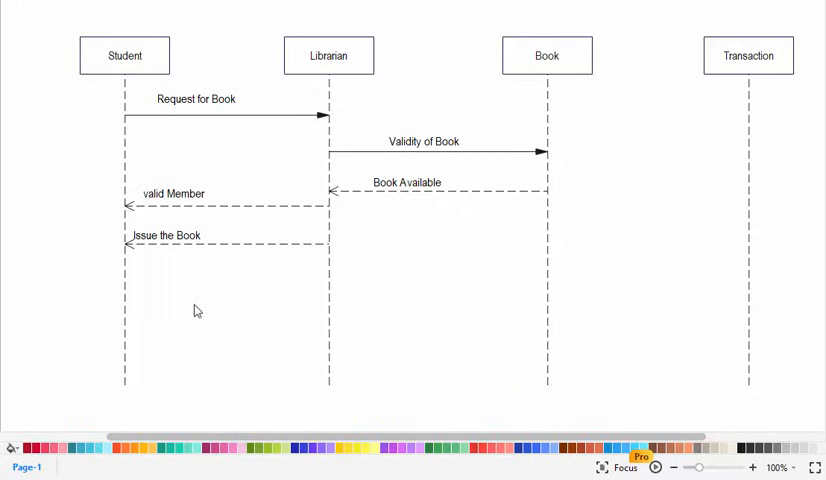
# - Draw a 'Create transaction' message from Librarian to Transaction
pyautogui.moveTo(160, 284); pyautogui.dragTo(244, 284)
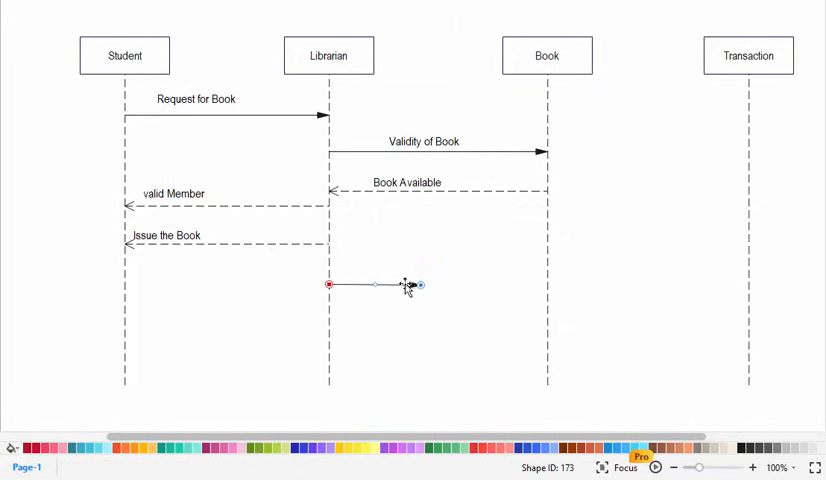
pyautogui.moveTo(416, 284); pyautogui.dragTo(748, 284)
pyautogui.write('Create transaction')
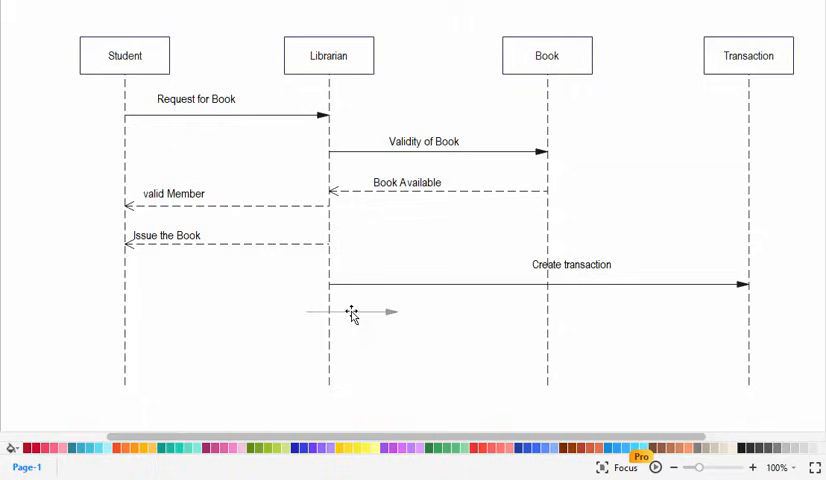
# - Add an 'add detail' message from Librarian to Transaction
pyautogui.click(348, 312)
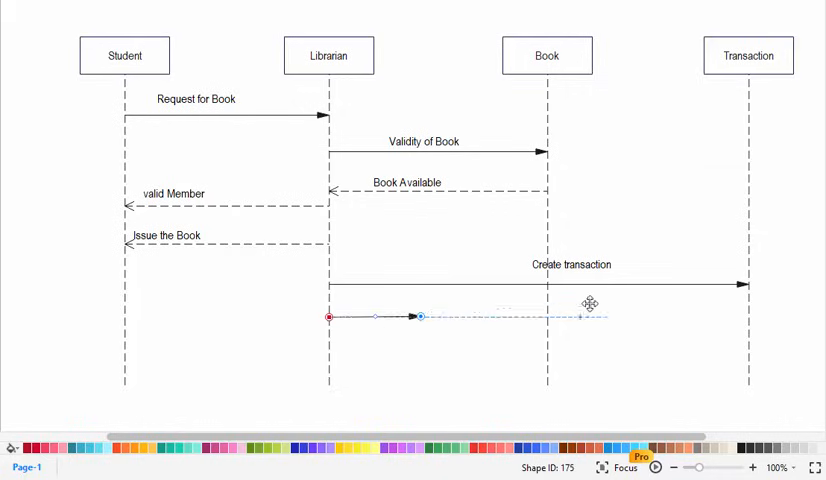
pyautogui.moveTo(588, 316); pyautogui.dragTo(744, 316)
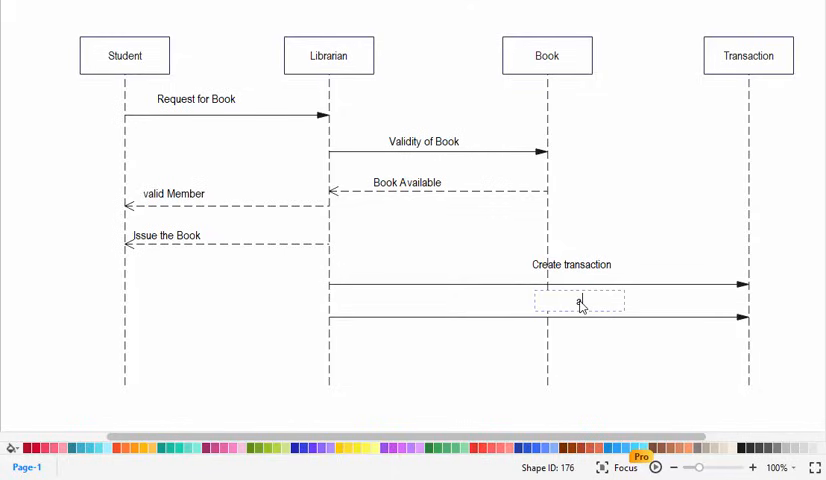
pyautogui.write('add detail')
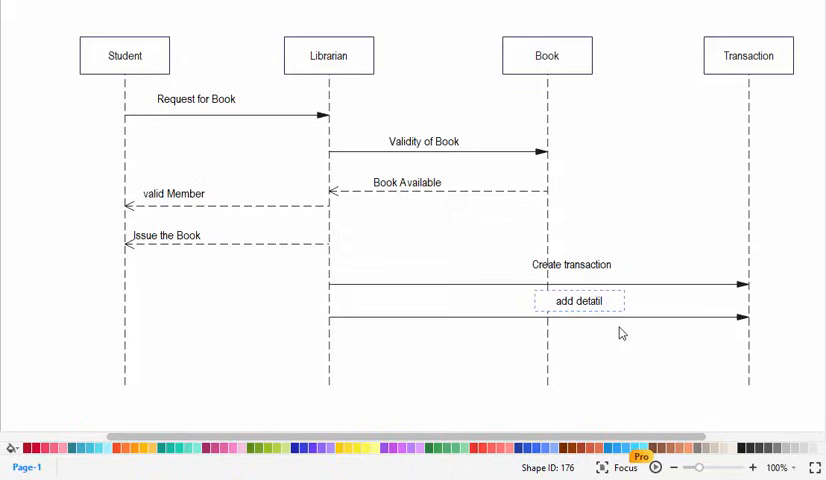
pyautogui.write('detau')
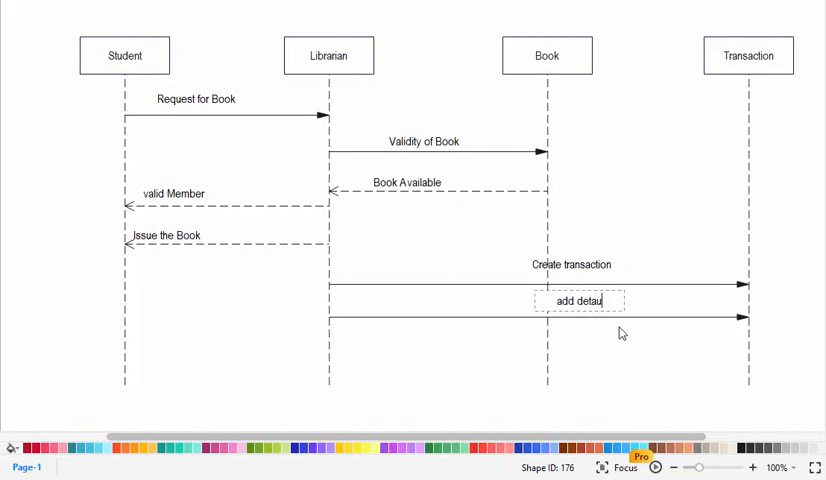
pyautogui.write('il')
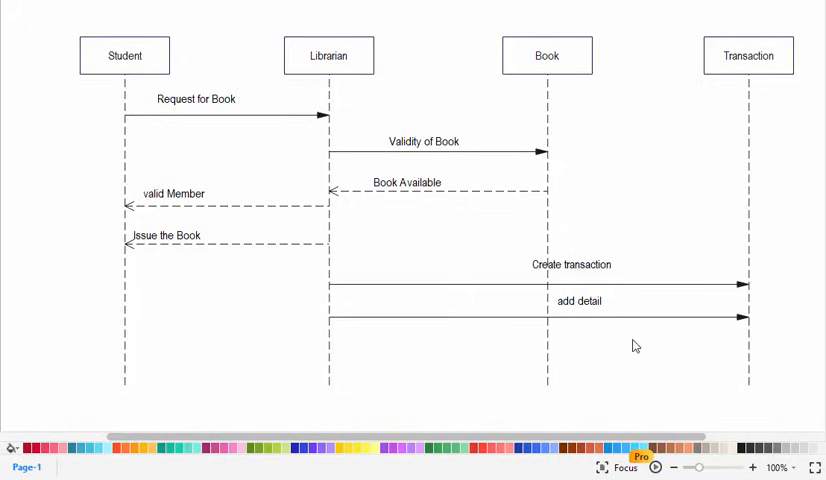
pyautogui.moveTo(468, 340)
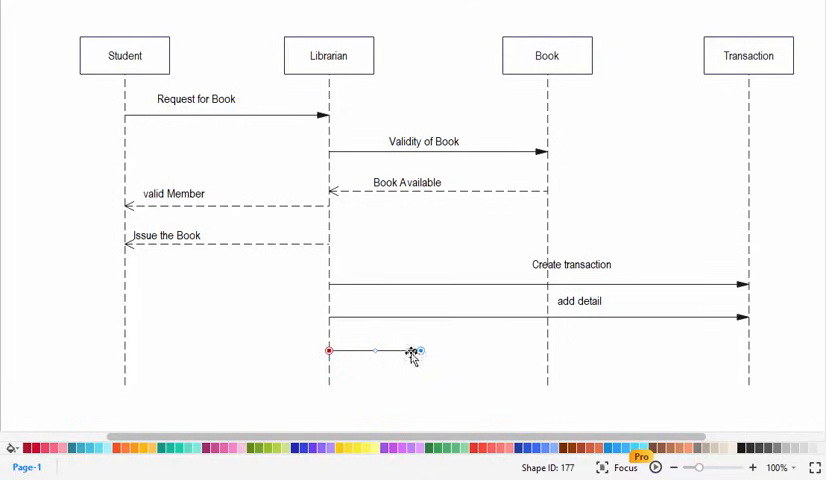
# - Add a status-of-book message from Librarian to the Book lifeline
pyautogui.moveTo(412, 352); pyautogui.dragTo(528, 346)
pyautogui.write('satus of book')
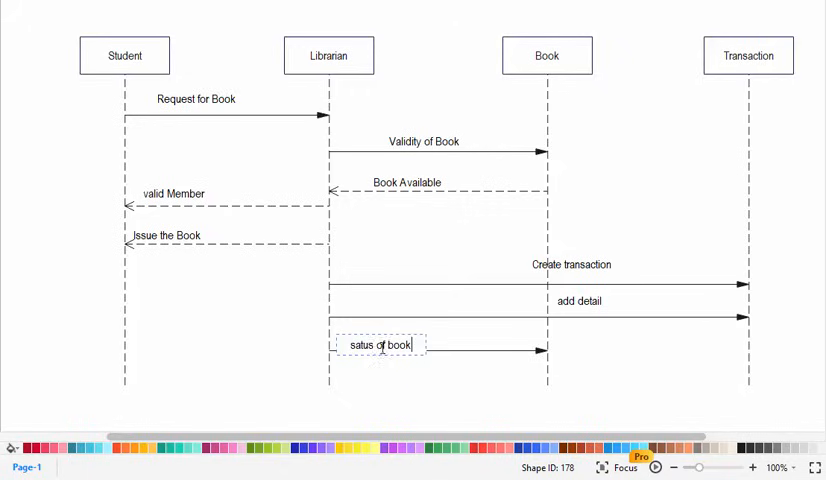
pyautogui.click(358, 380)
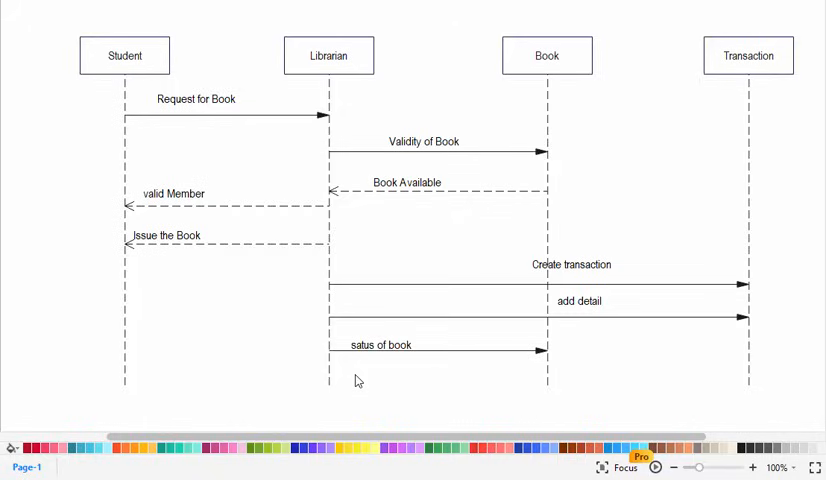
pyautogui.moveTo(168, 384)
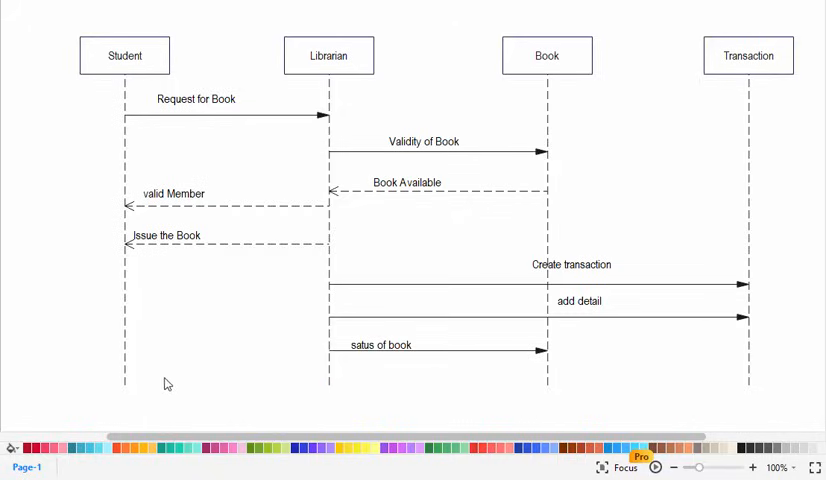
pyautogui.moveTo(244, 370)
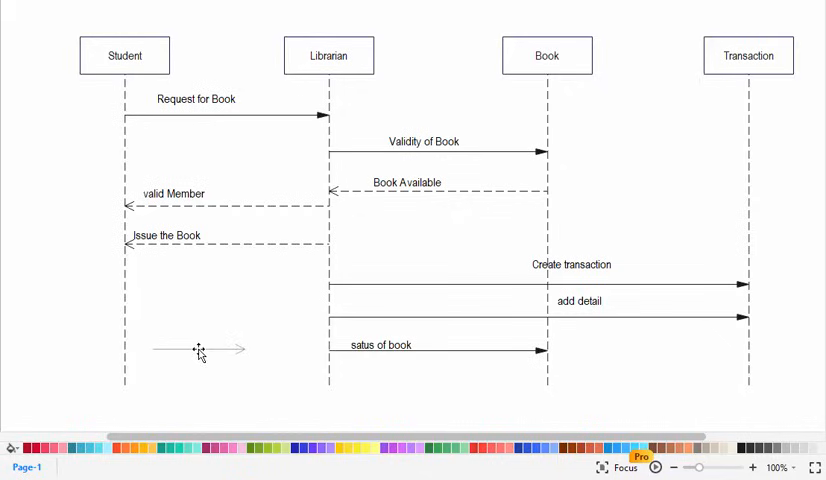
# - Add a dashed return 'update member record' from Librarian to Student
pyautogui.click(196, 350)
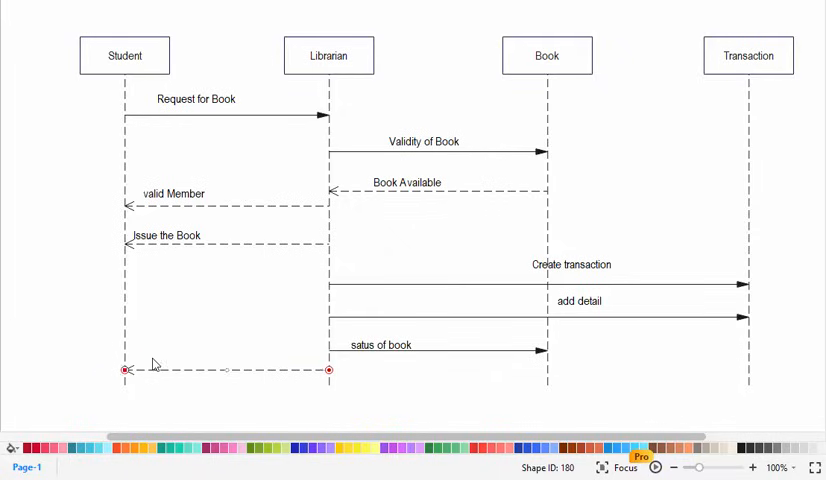
pyautogui.write('update member')
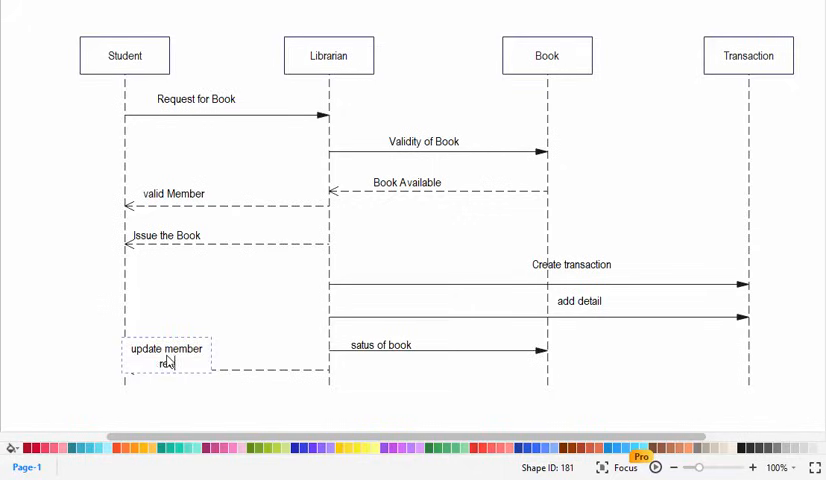
pyautogui.write('ecord')
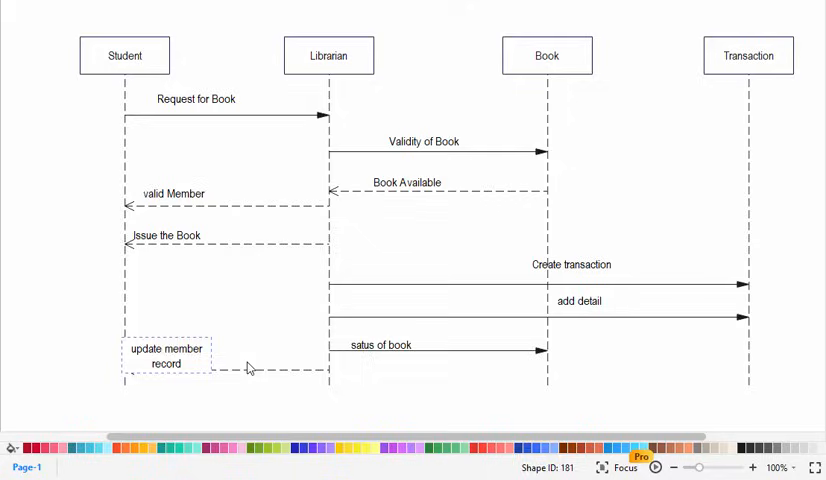
pyautogui.click(164, 356)
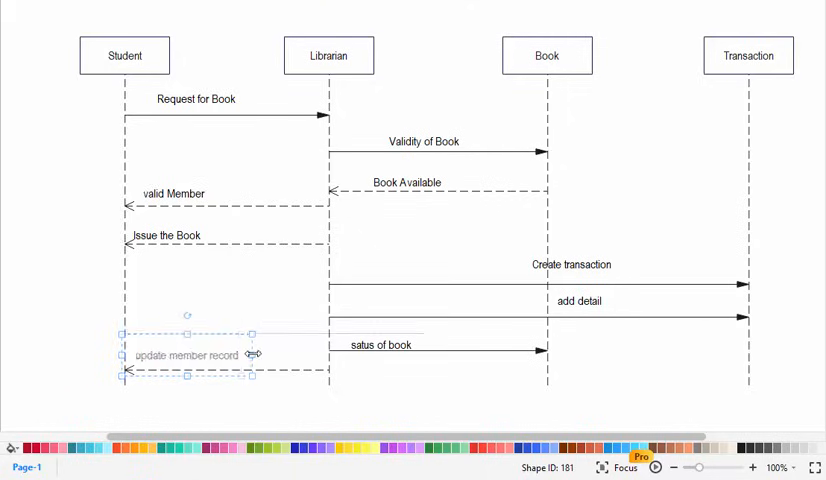